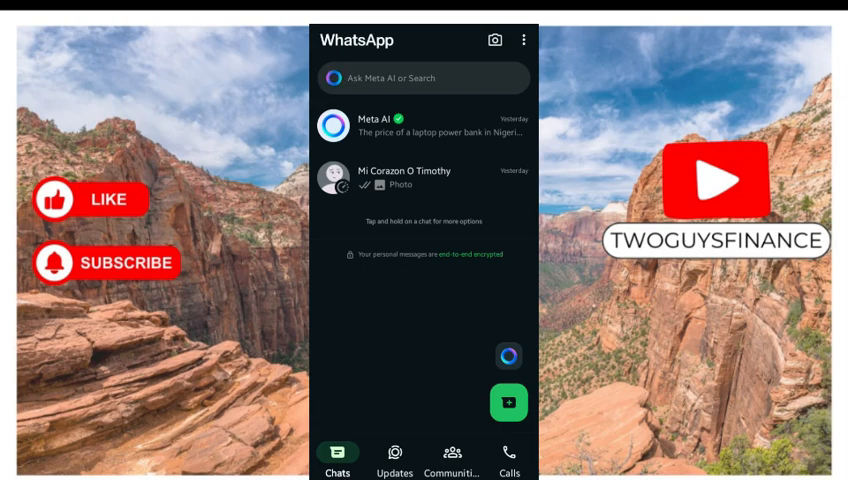
Open WhatsApp Settings from the three-dot menu on the Chats screen.
left_click(523, 41)
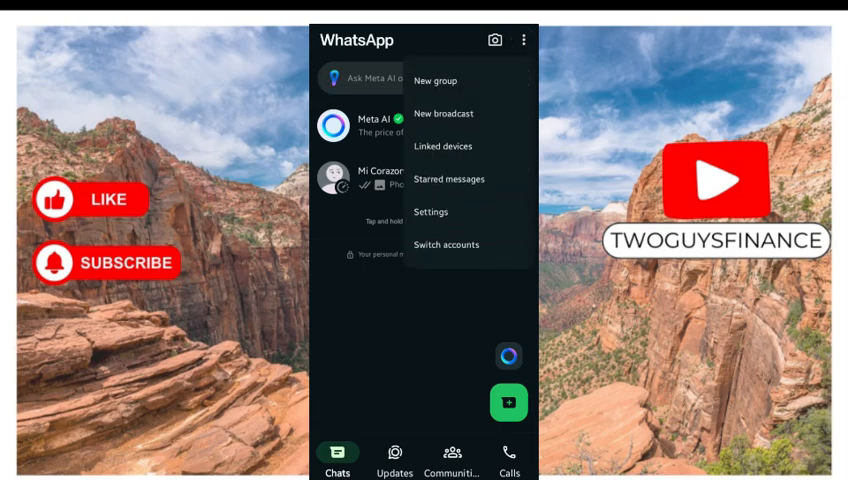
left_click(432, 212)
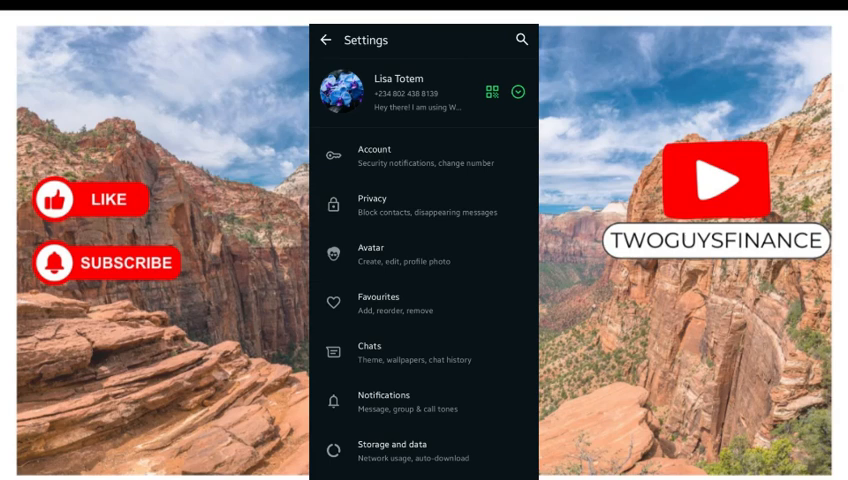
Replace the profile name with a single dot '.' and go back to Settings.
left_click(420, 90)
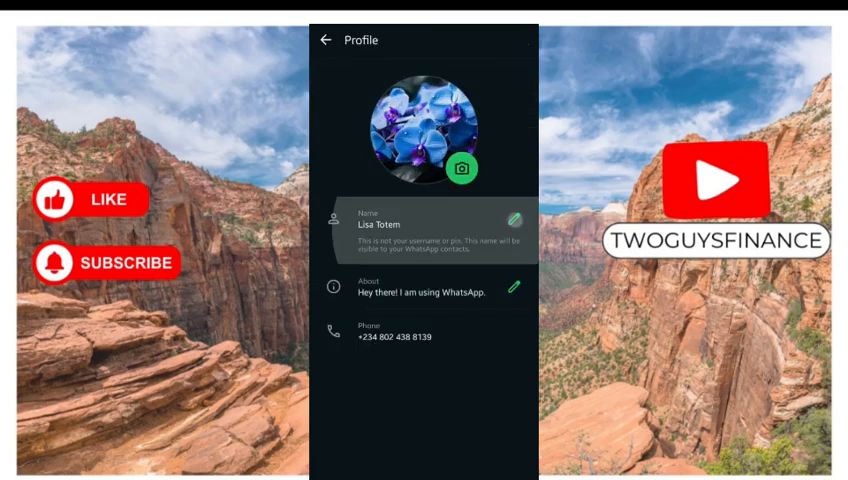
left_click(513, 220)
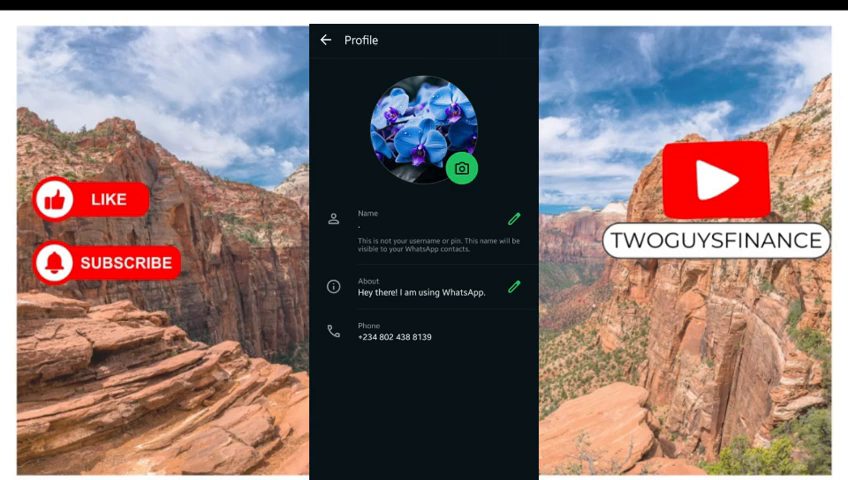
left_click(324, 40)
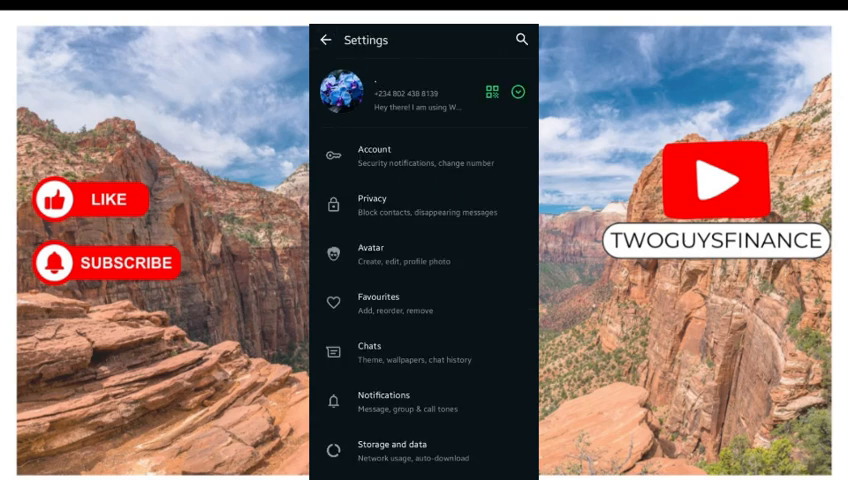